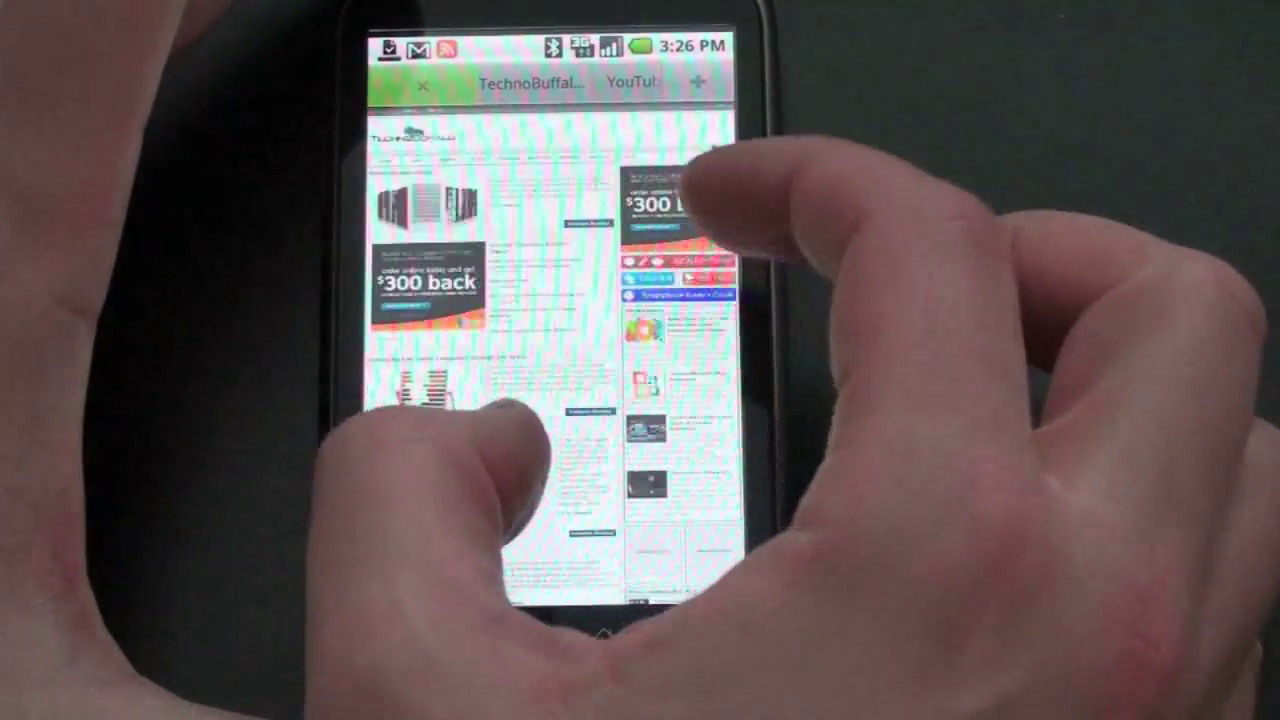
Scroll down the zoomed TechnoBuffalo home page through the later article listings
scroll("down", 3)
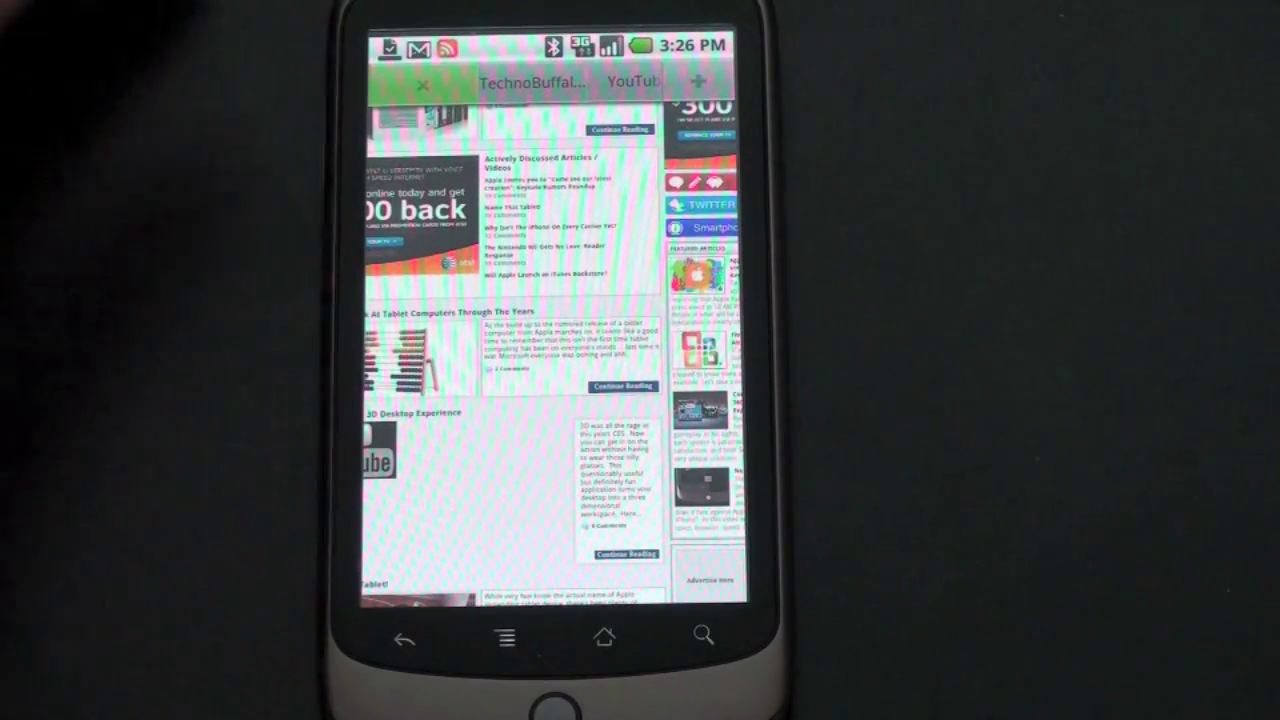
scroll("down", 3)
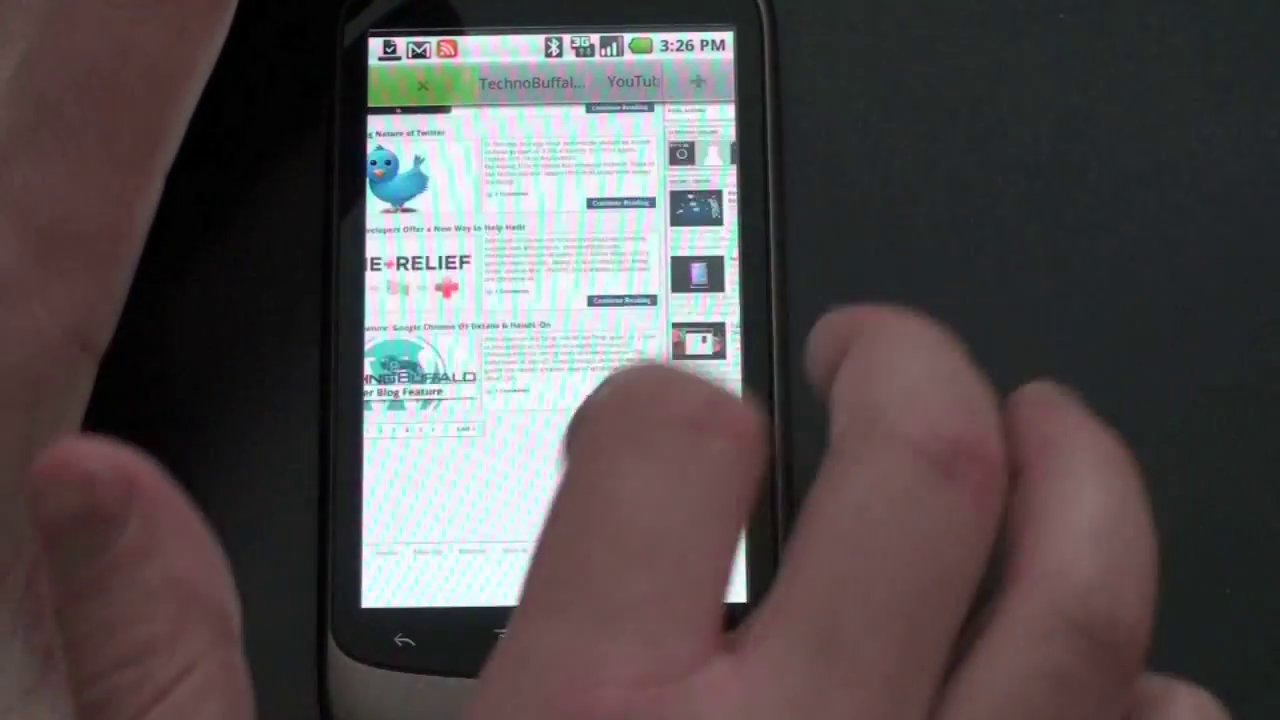
scroll("down", 3)
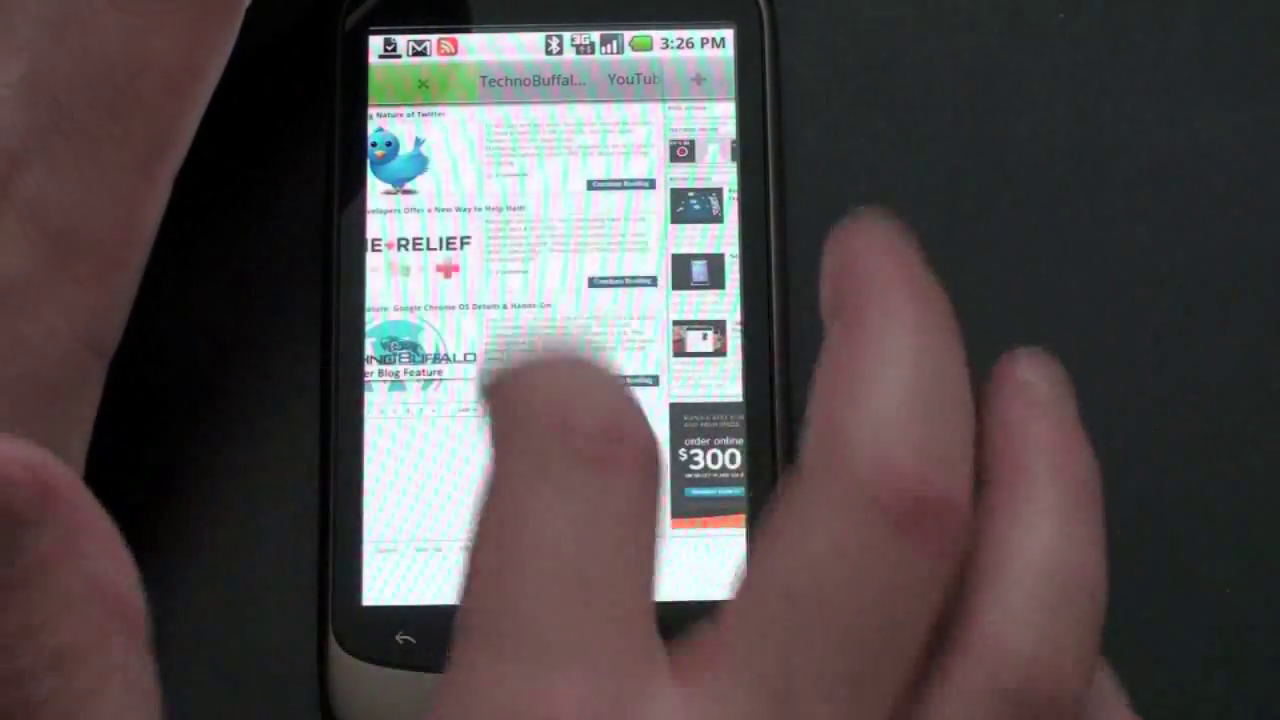
scroll("down", 3)
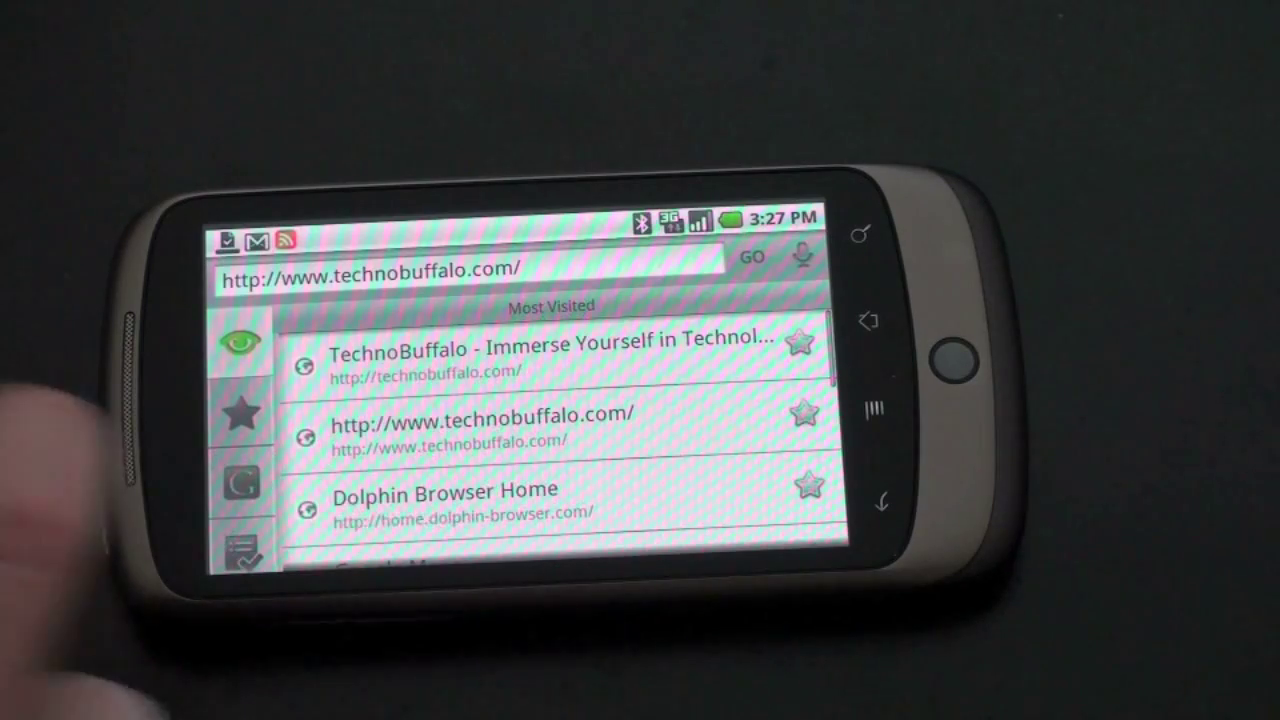
Switch the start page from Most Visited to the Google services tab
left_click(240, 413)
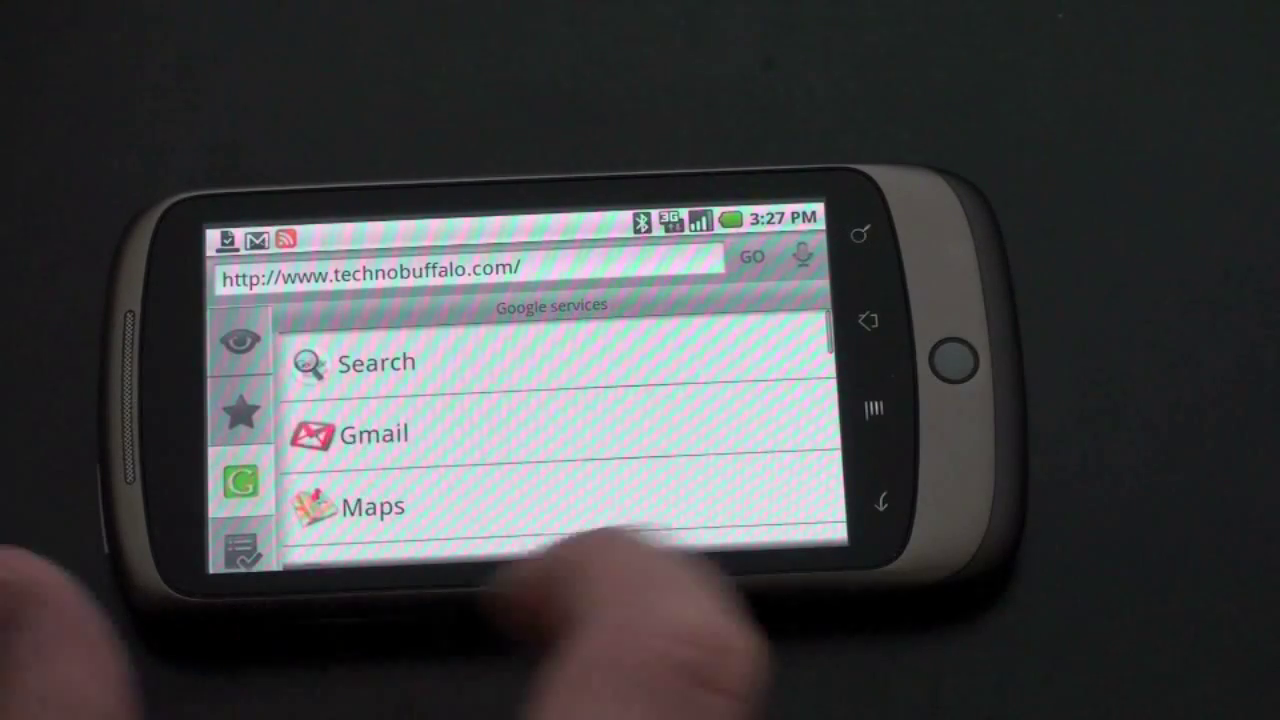
Scroll the Google services list past Talk, YouTube and Docs to Notebook, Blogger and Tasks
scroll("down", 3)
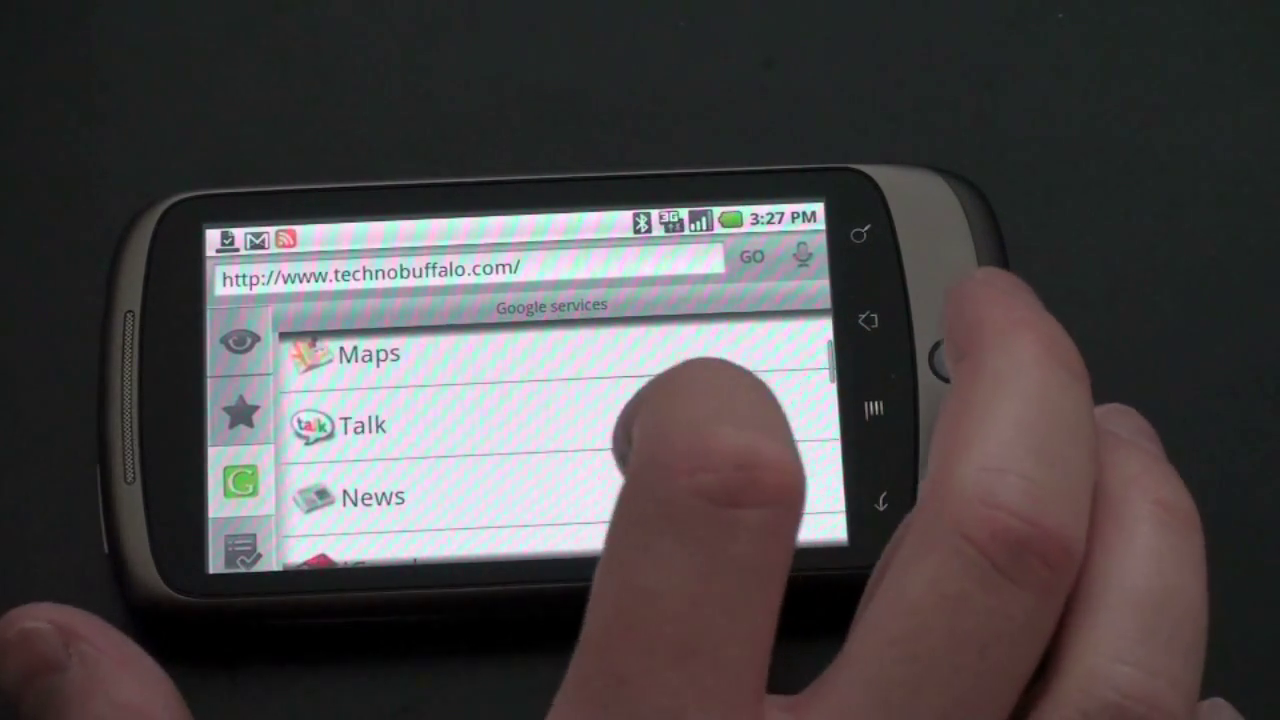
scroll("down", 3)
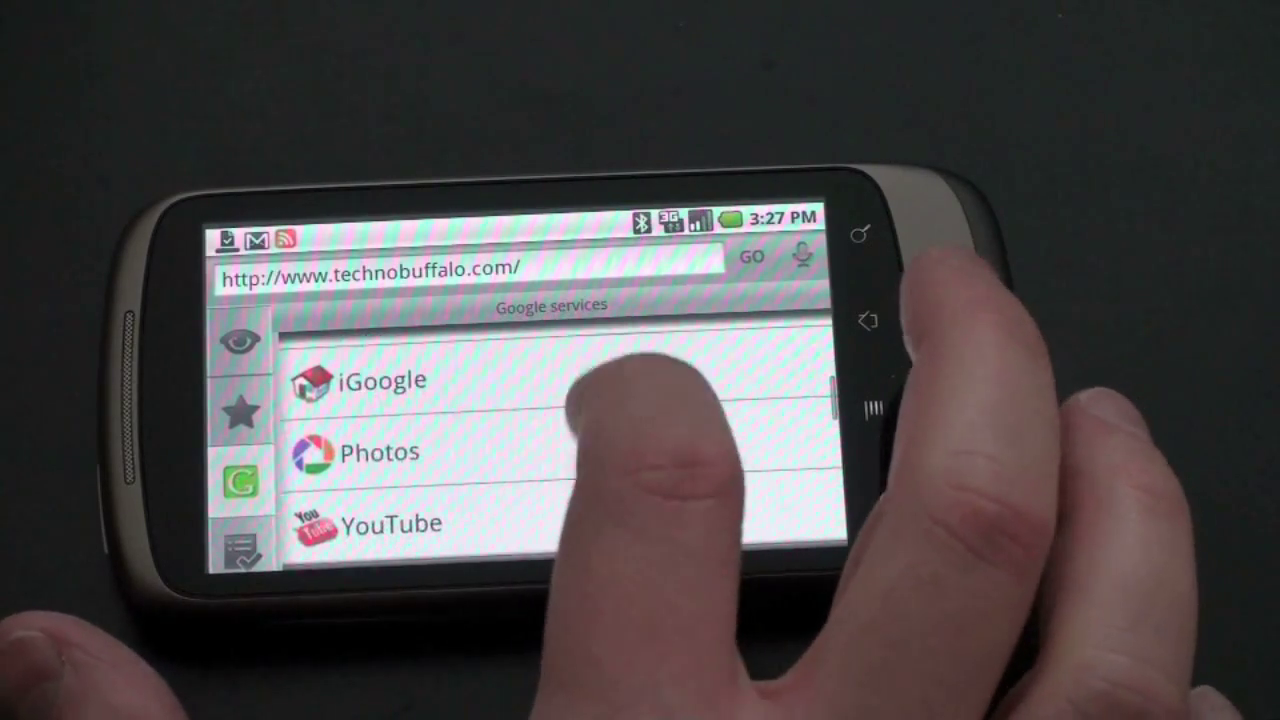
scroll("down", 3)
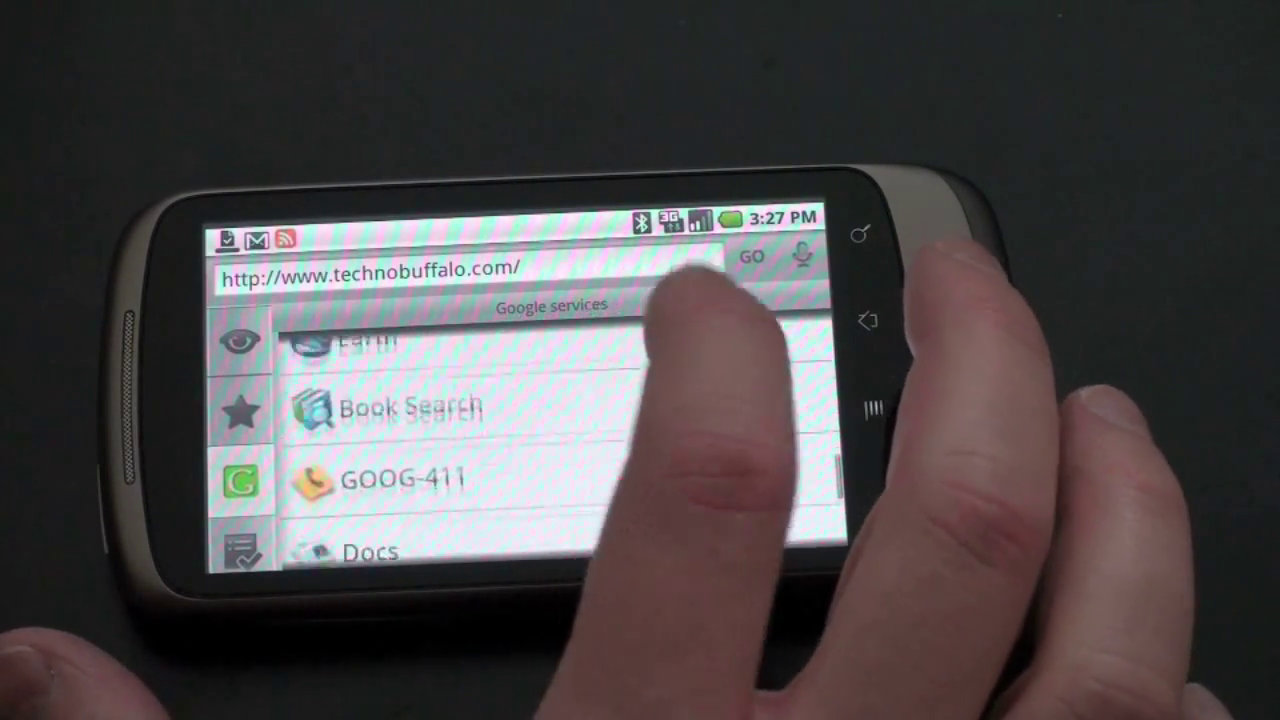
scroll("down", 3)
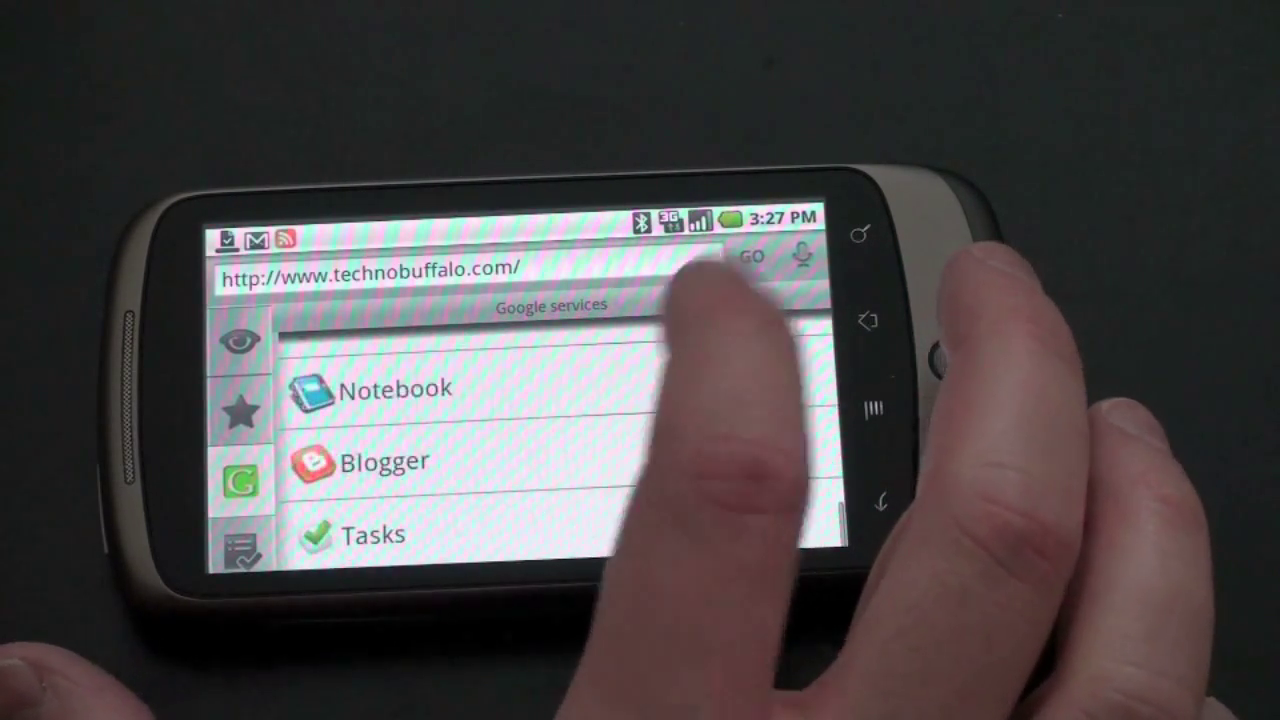